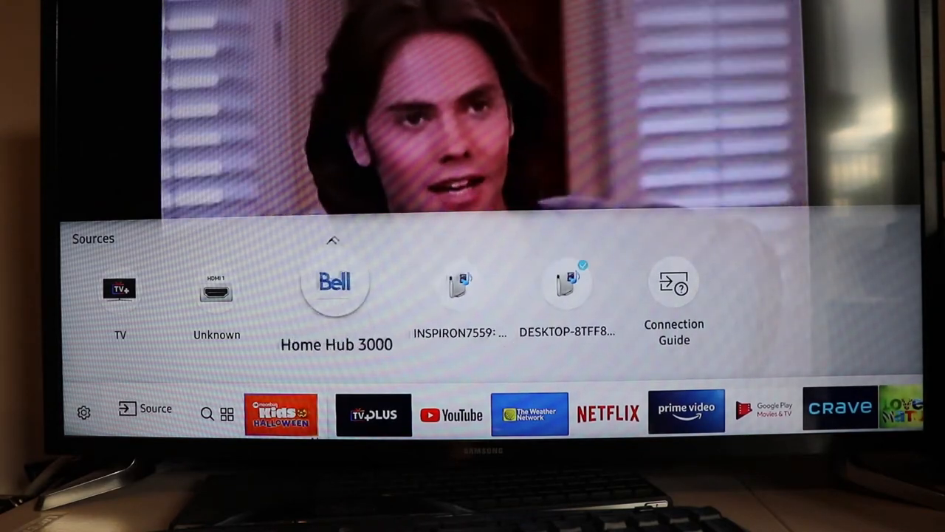
# - Switch the Samsung TV's input to the computer's HDMI source
pyautogui.click(216, 295)
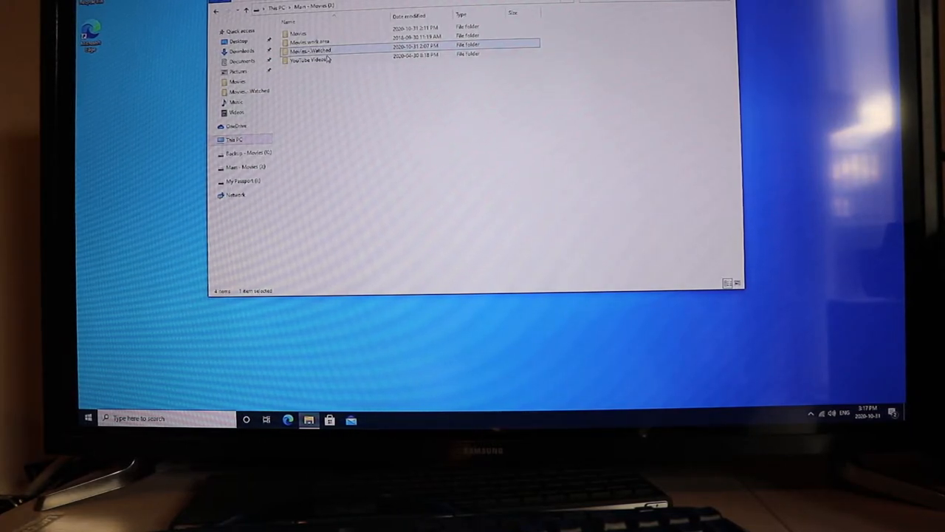
pyautogui.moveTo(310, 51)
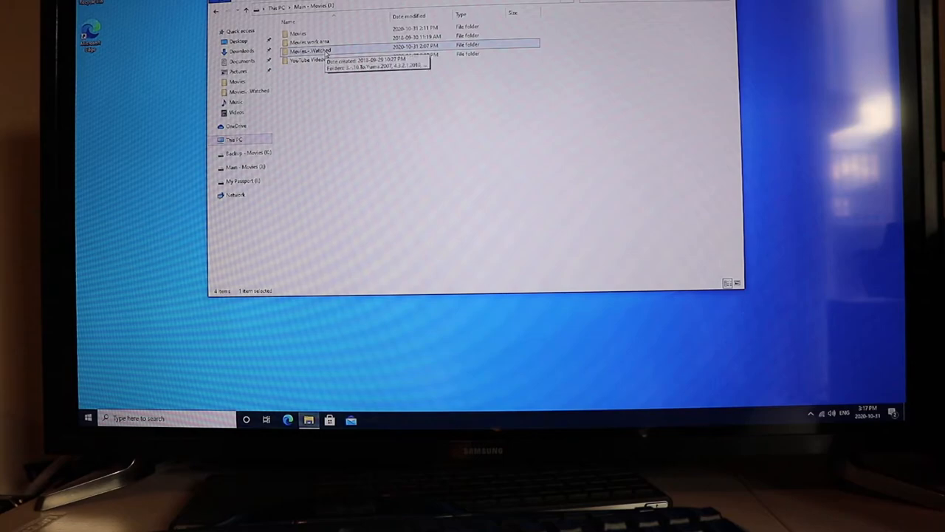
# - Bring up the context menu for the Movies - Watched folder
pyautogui.rightClick(310, 51)
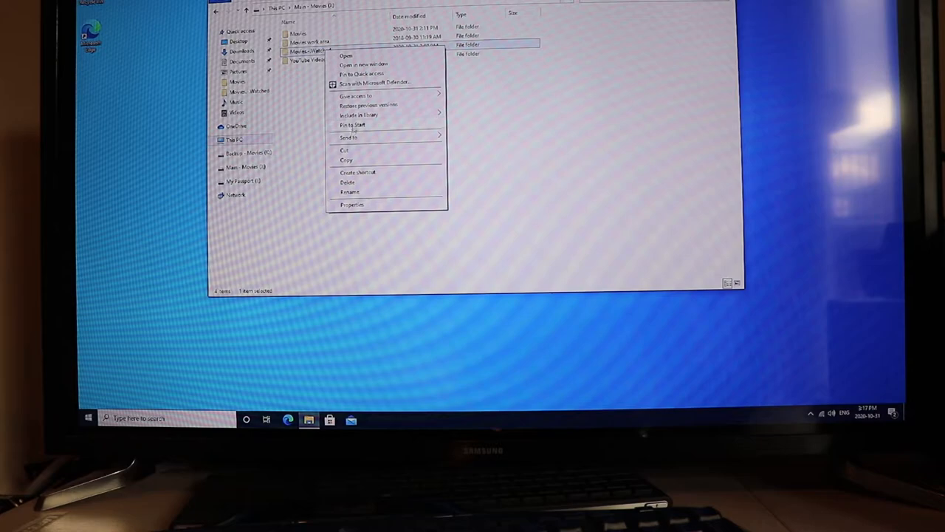
pyautogui.moveTo(360, 114)
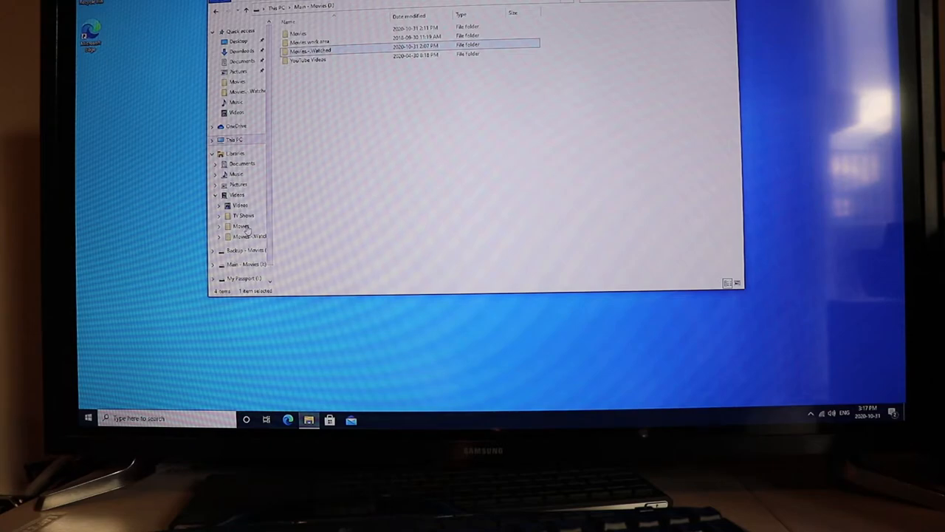
pyautogui.moveTo(246, 222)
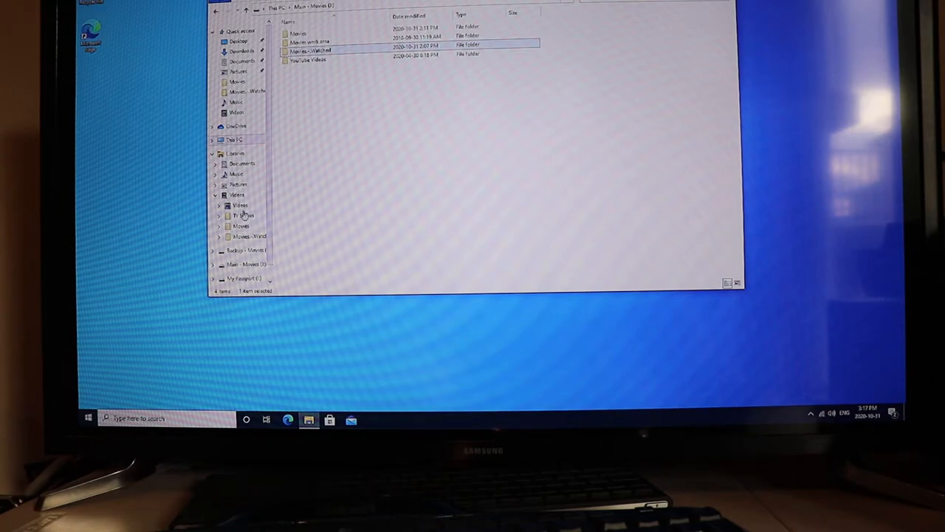
pyautogui.moveTo(319, 199)
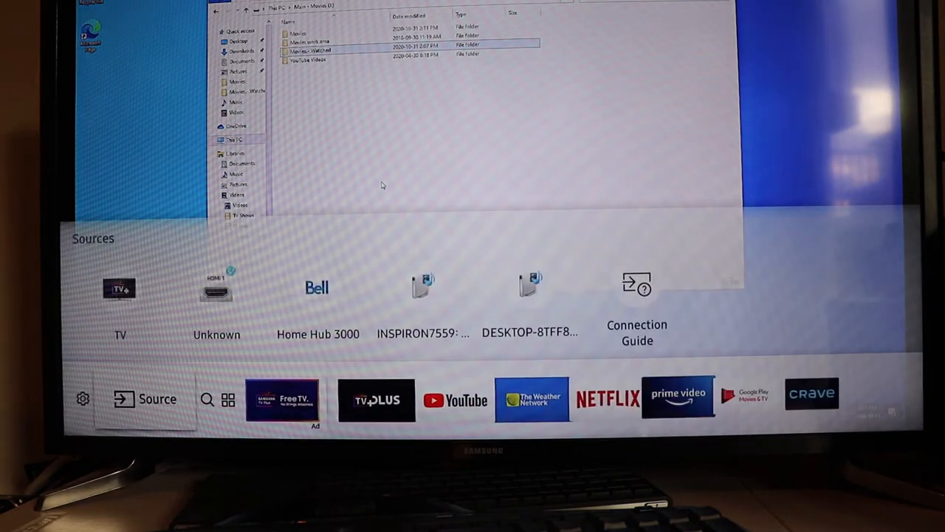
# - Select DESKTOP-8TFF8BQ in Sources, then go up to reach Movies - Watched > 1984.1956
pyautogui.click(317, 288)
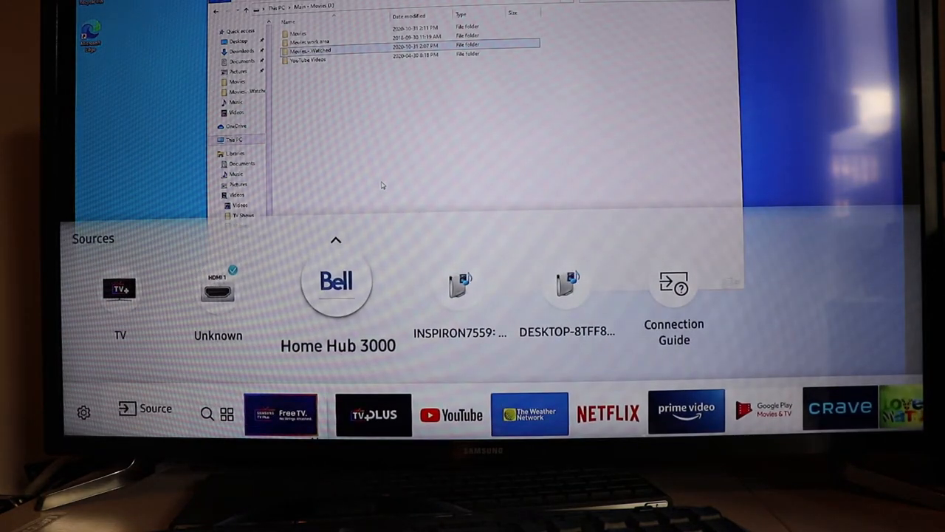
pyautogui.click(567, 284)
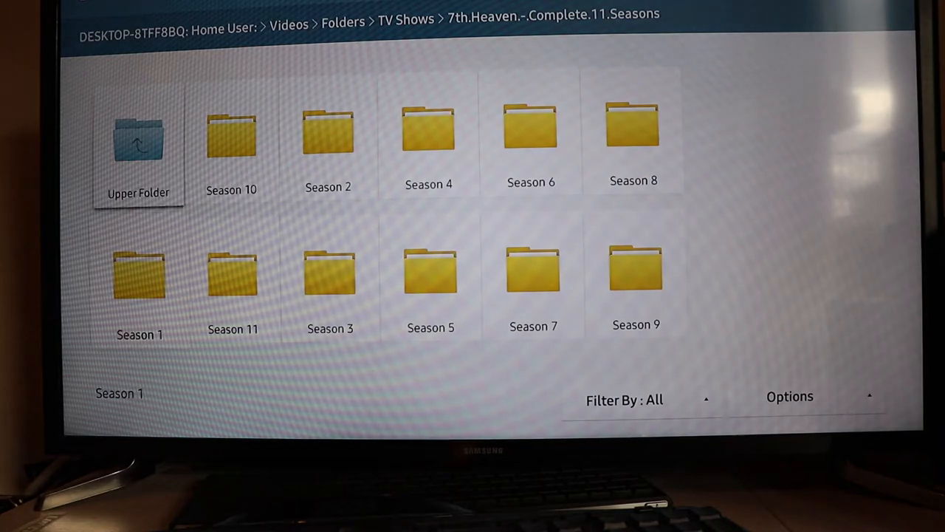
pyautogui.click(138, 140)
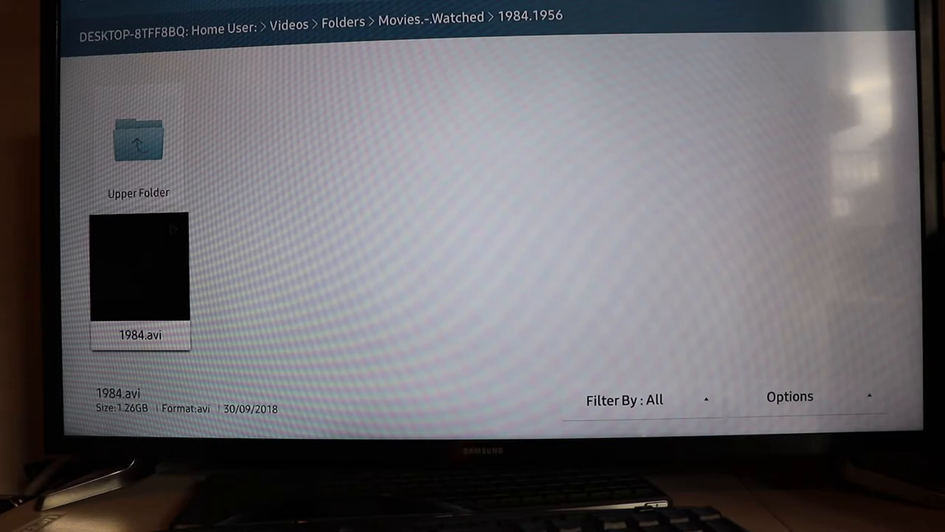
# - Play 1984.avi from the shared folder, then pause it
pyautogui.doubleClick(139, 270)
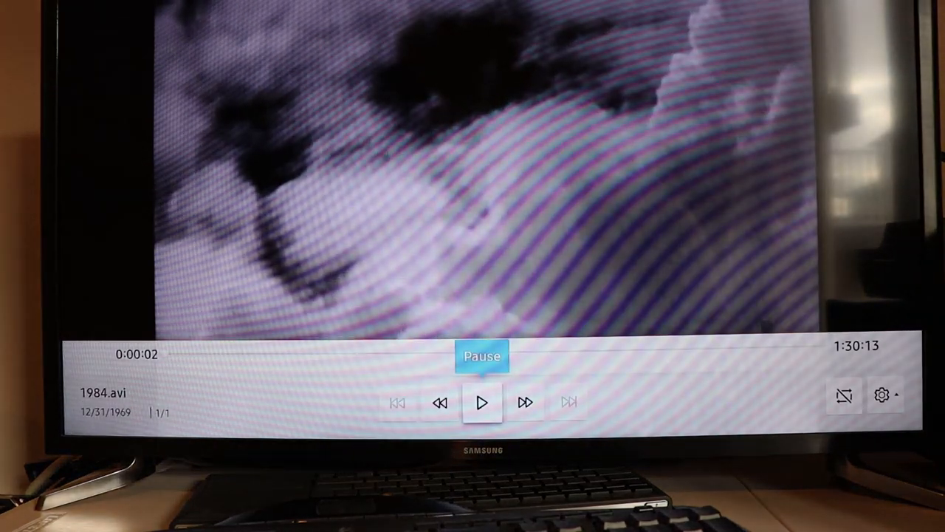
pyautogui.click(482, 402)
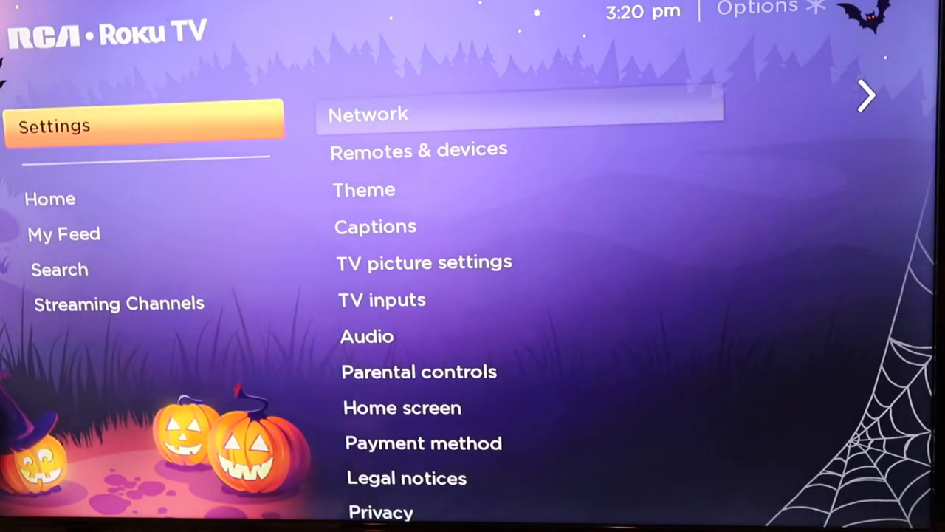
# - Launch the Roku Media Player channel from the Roku TV
pyautogui.click(50, 199)
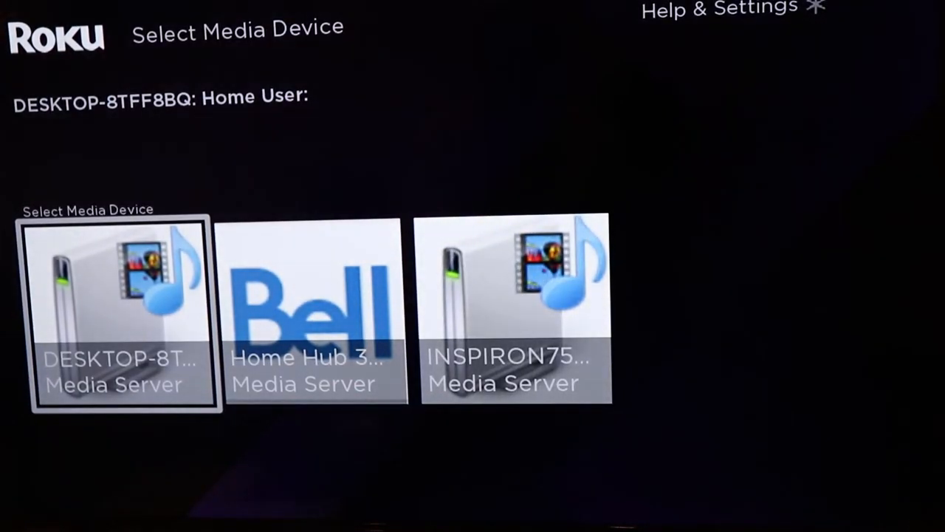
# - Open INSPIRON7559's All Videos folder and close the no-compatible-videos message
pyautogui.click(515, 310)
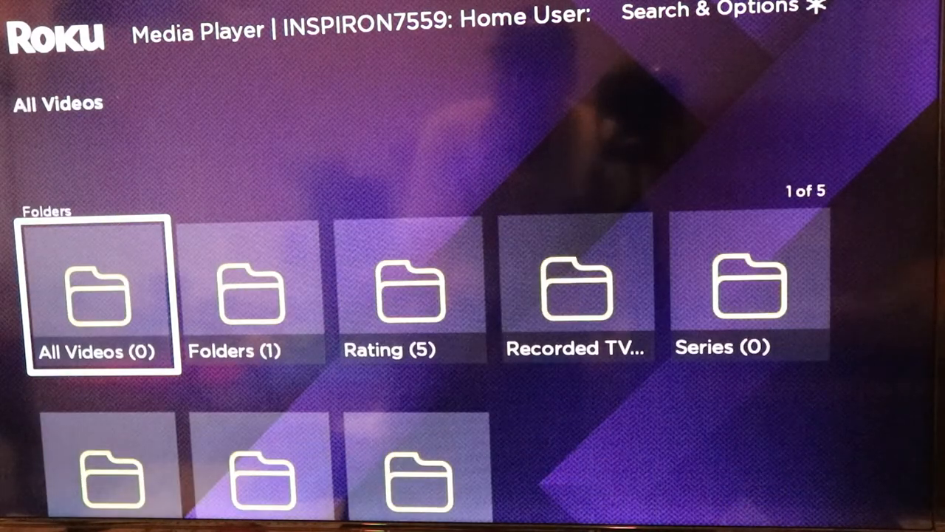
pyautogui.click(96, 295)
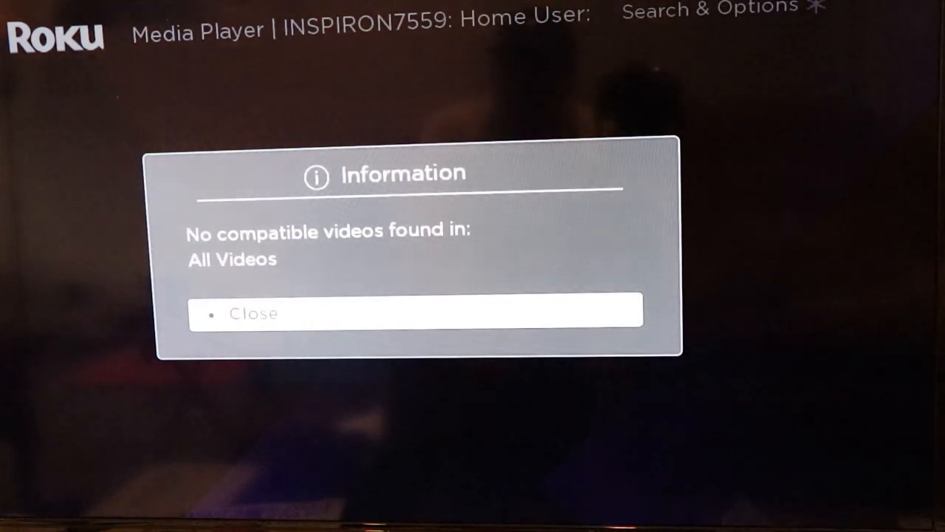
pyautogui.click(416, 312)
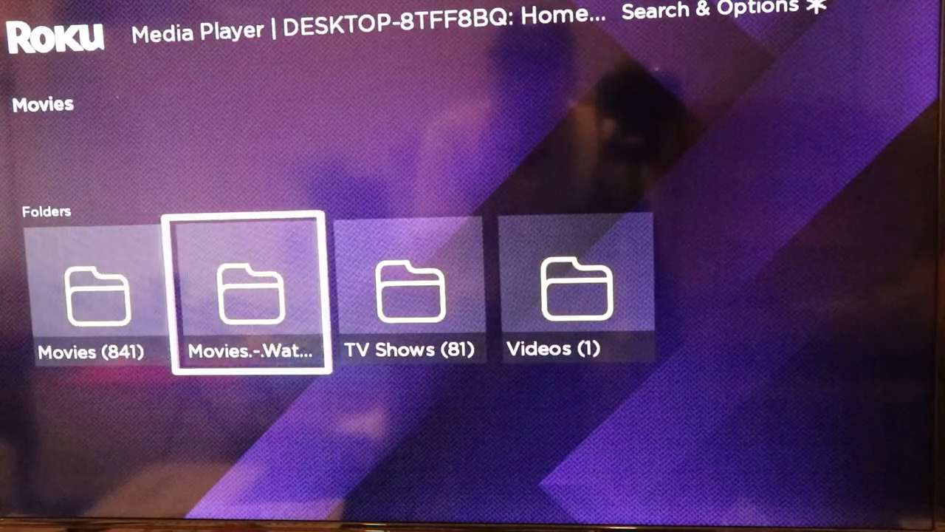
# - Browse TV Shows > 7th Heaven > Season 1 and play episode s1e22
pyautogui.press('Right')
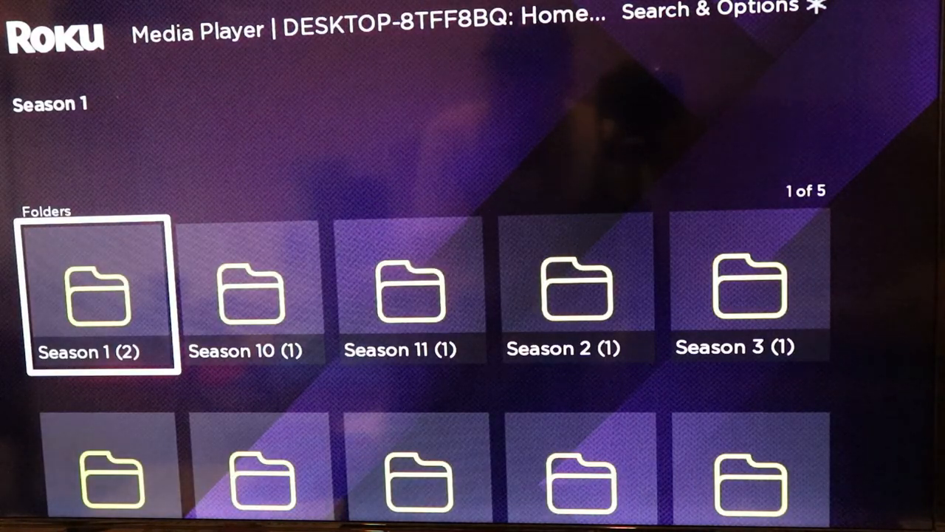
pyautogui.click(102, 290)
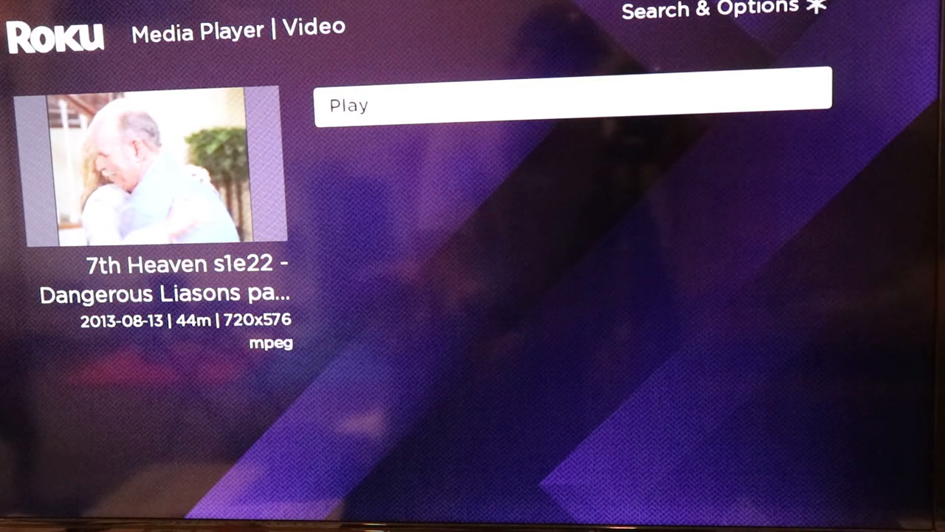
pyautogui.click(573, 105)
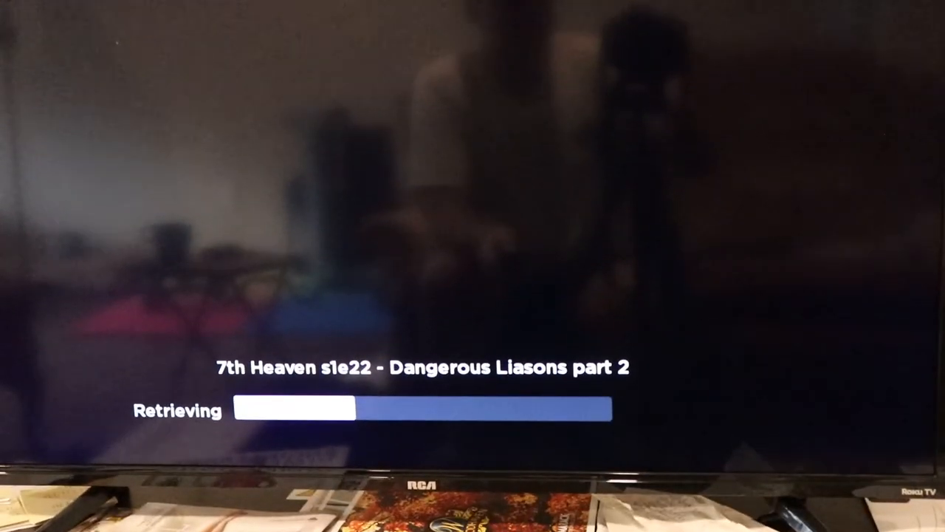